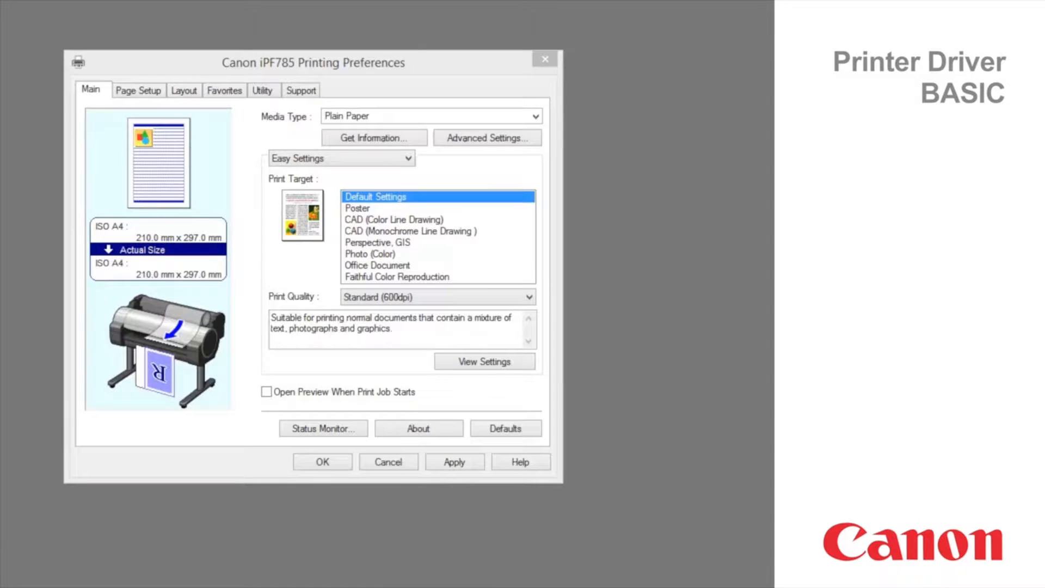
mouse_move(119, 144)
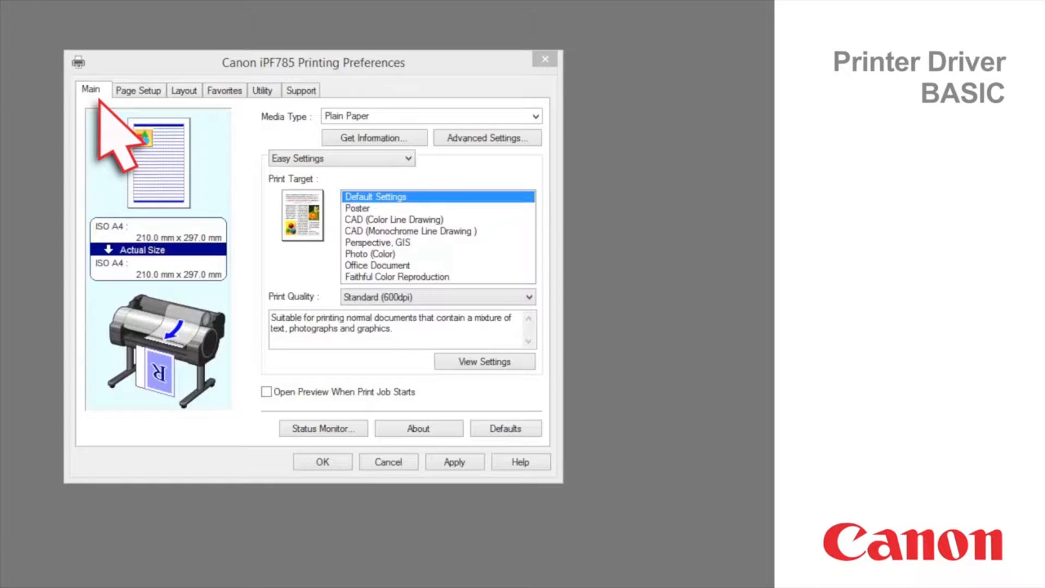
mouse_move(120, 133)
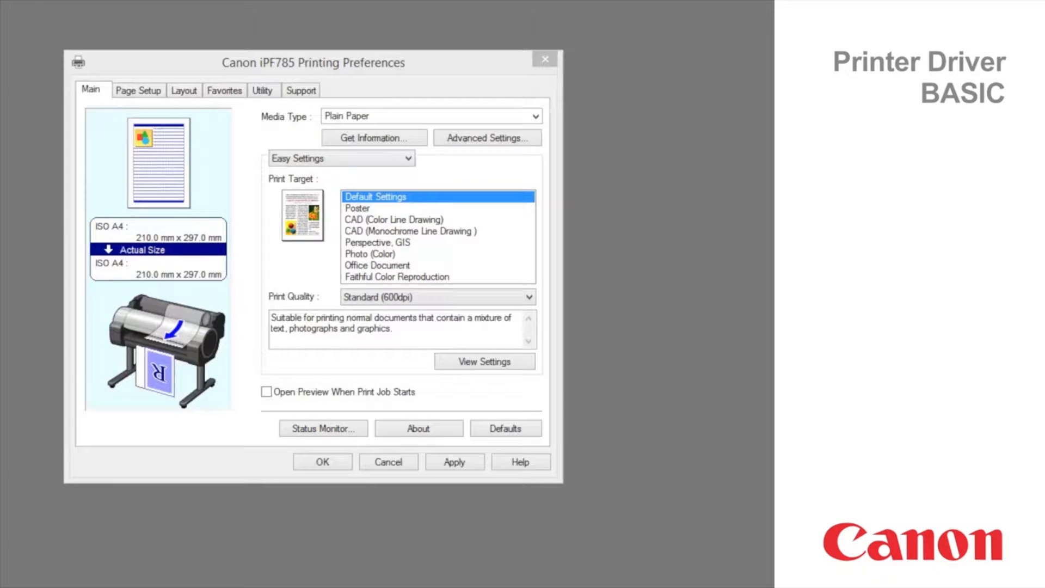
- Check which paper is loaded in the printer from the Media Type list
left_click(534, 115)
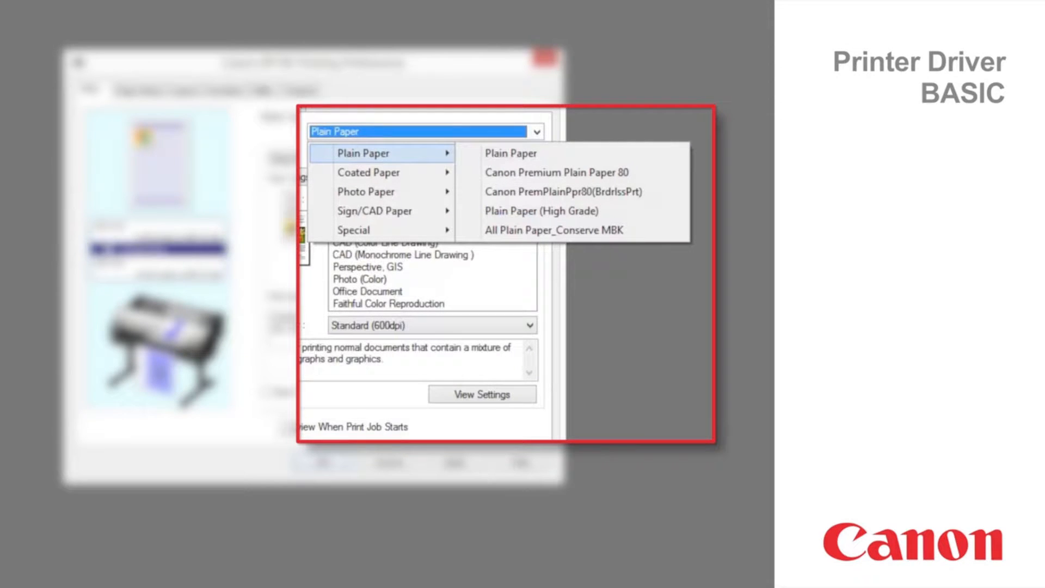
mouse_move(369, 172)
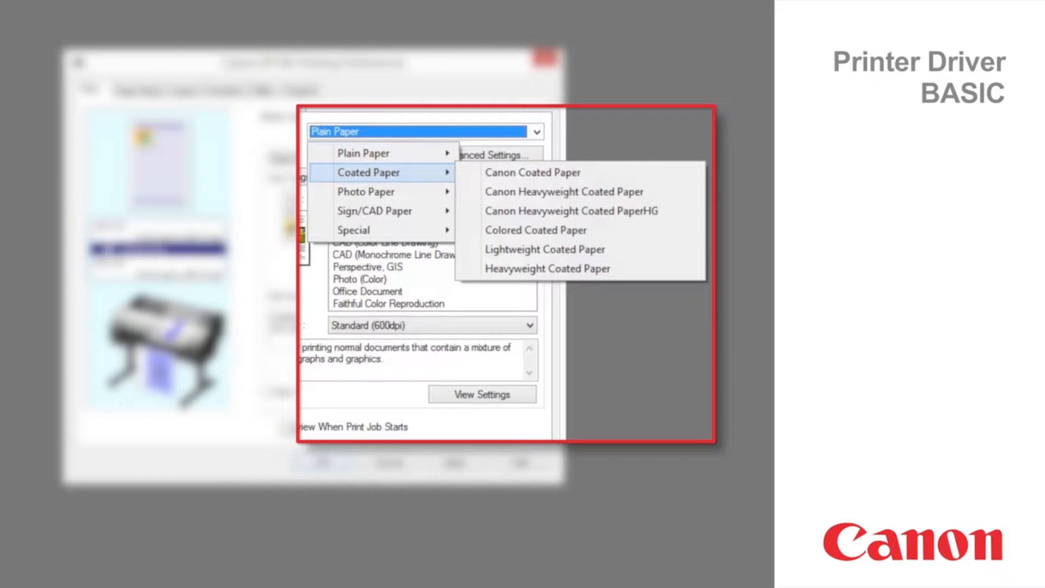
mouse_move(367, 191)
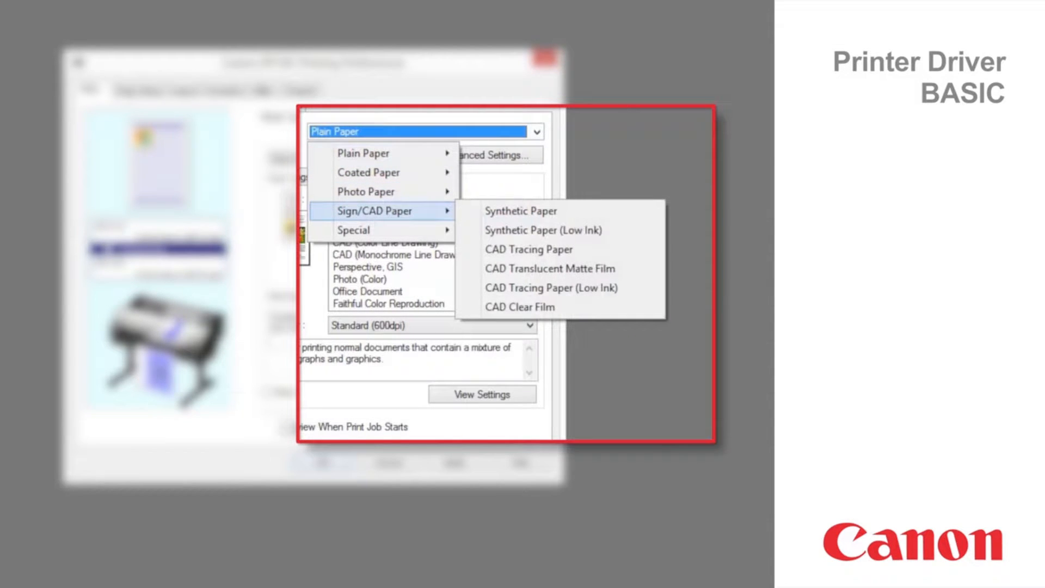
mouse_move(373, 230)
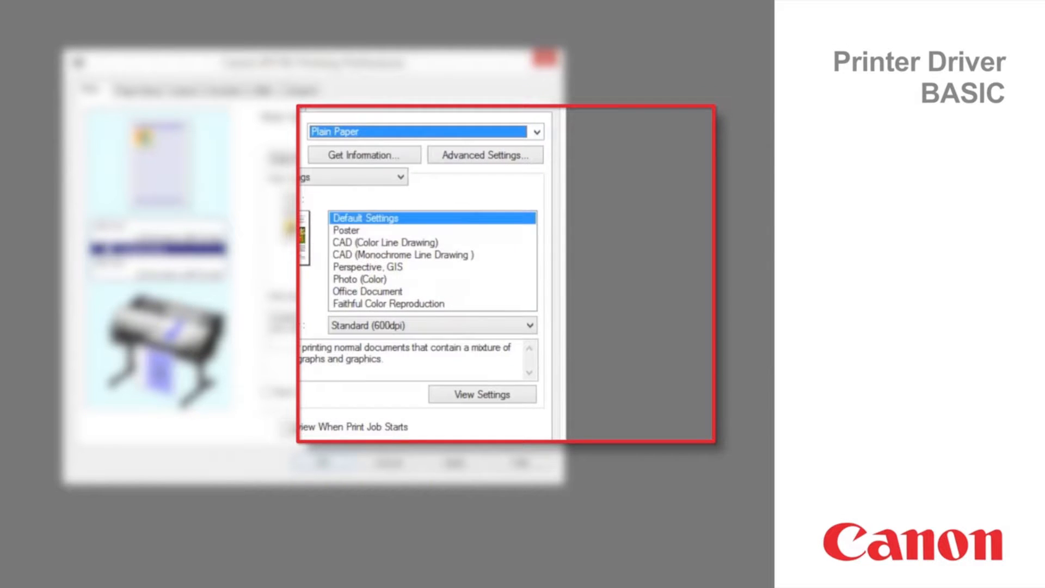
left_click(373, 137)
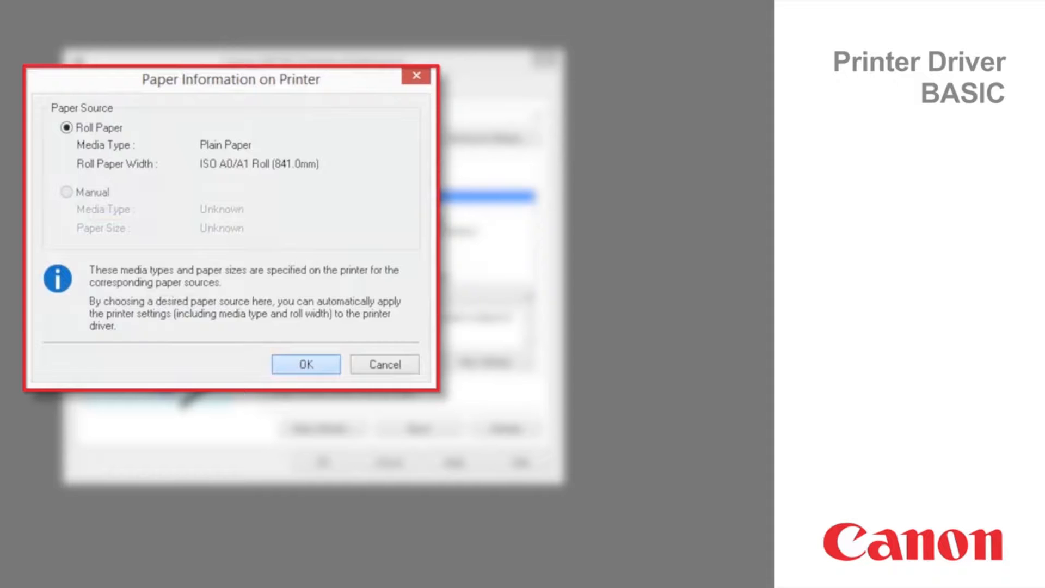
left_click(306, 365)
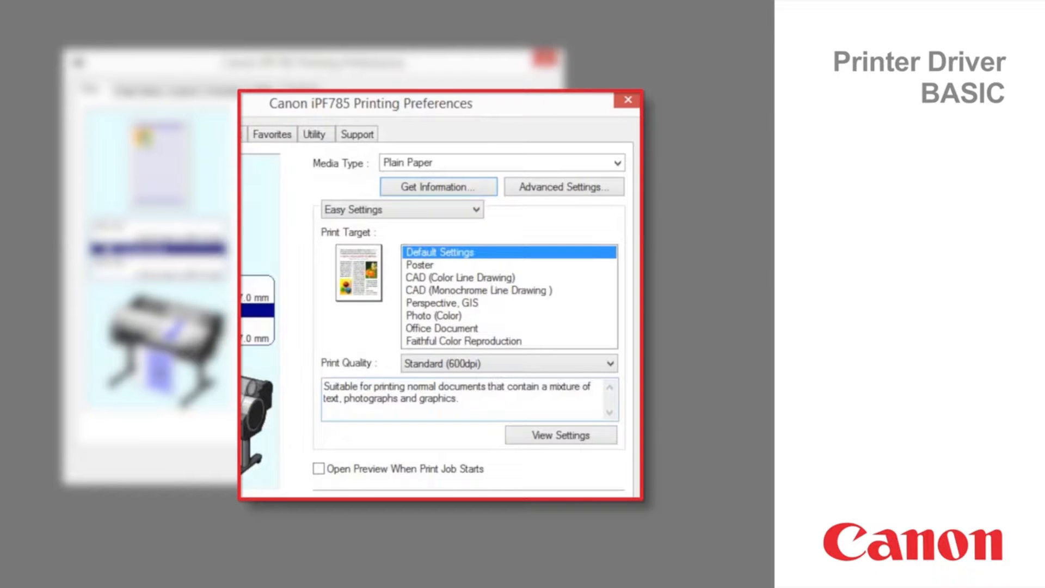
- Try the Poster, CAD (Color Line Drawing), Photo (Color) and another print target
left_click(442, 264)
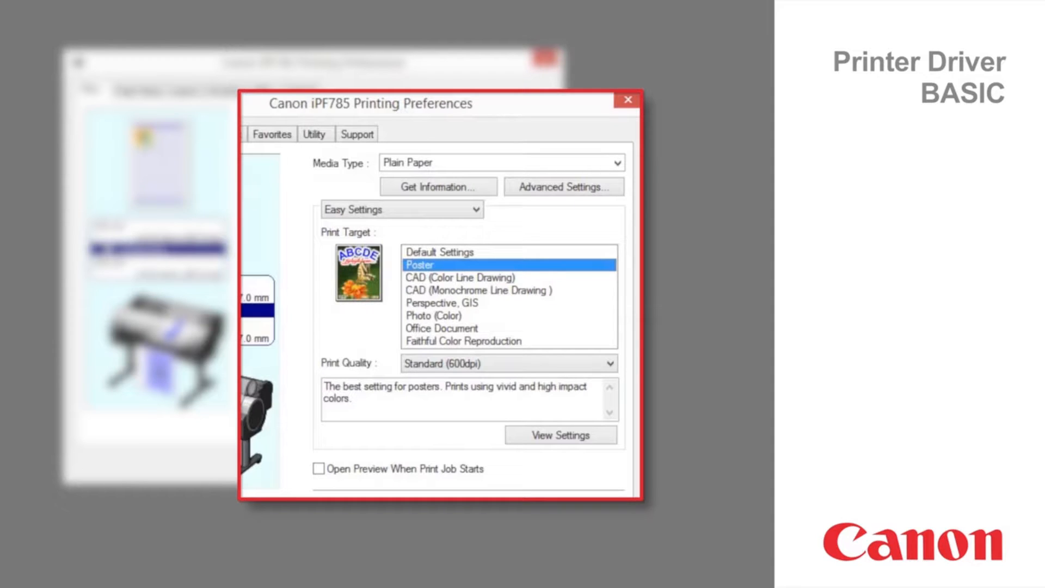
left_click(459, 278)
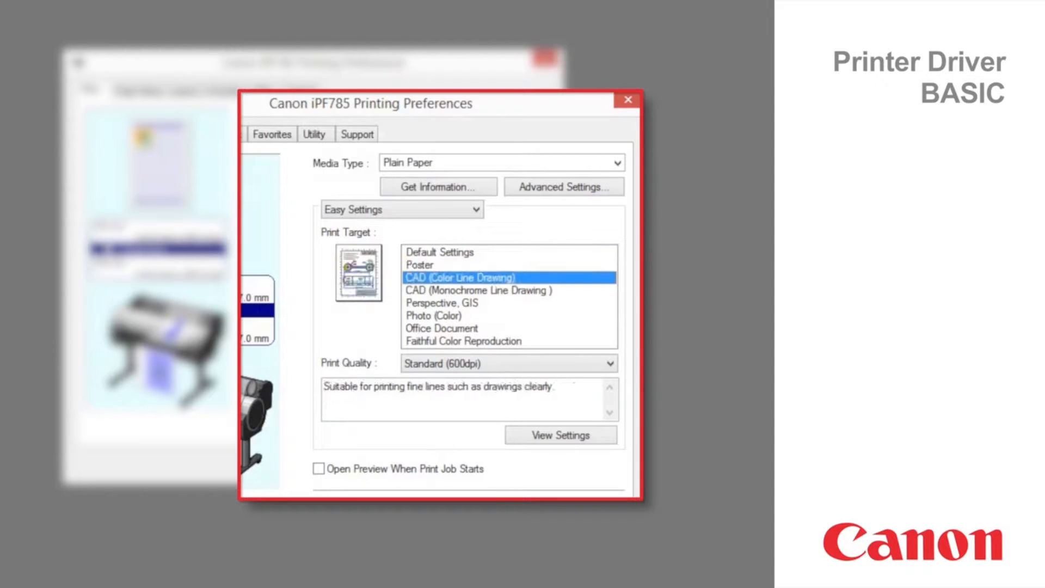
left_click(433, 315)
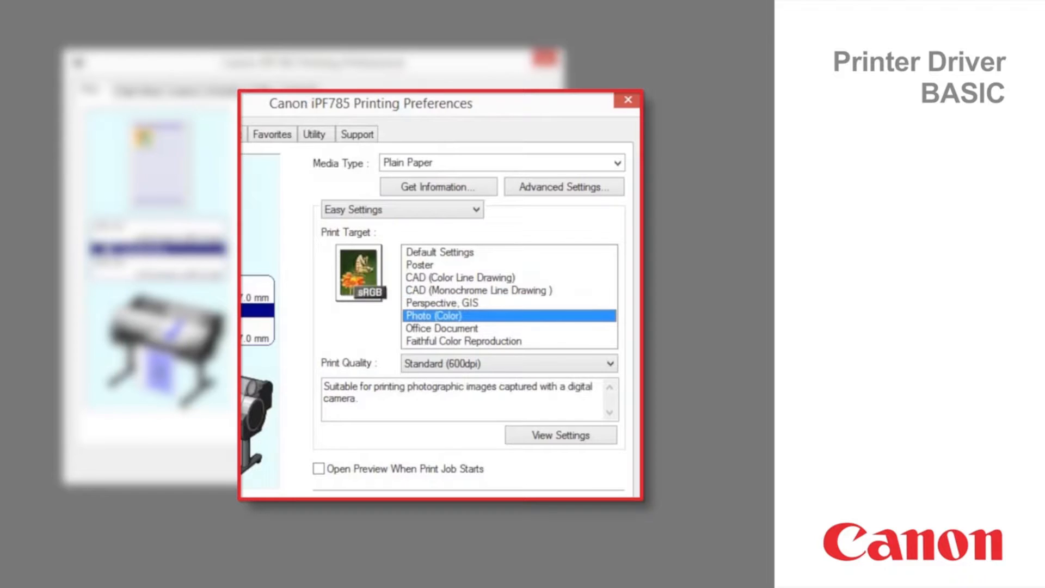
left_click(464, 341)
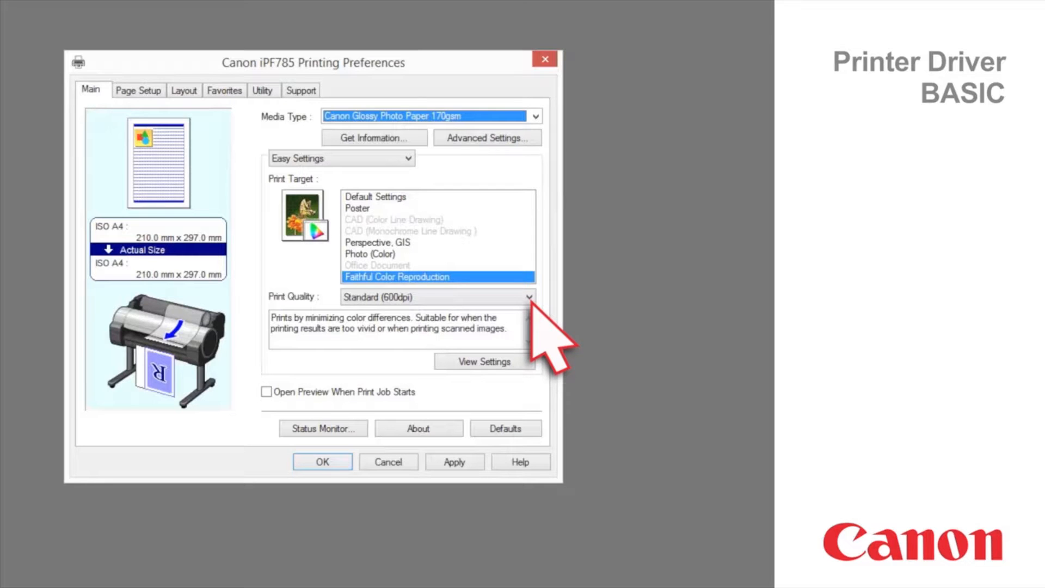
mouse_move(547, 336)
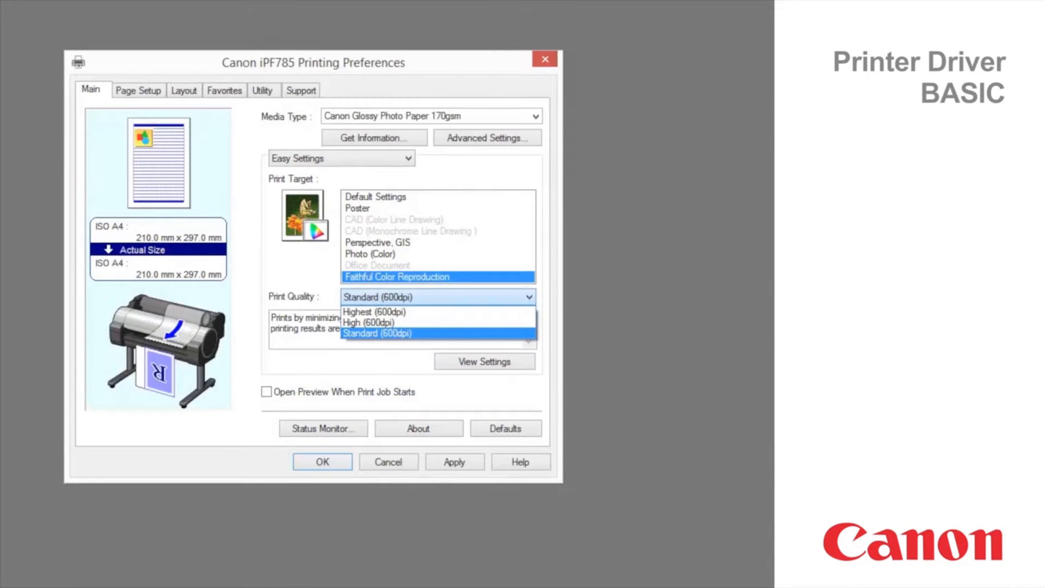
mouse_move(553, 160)
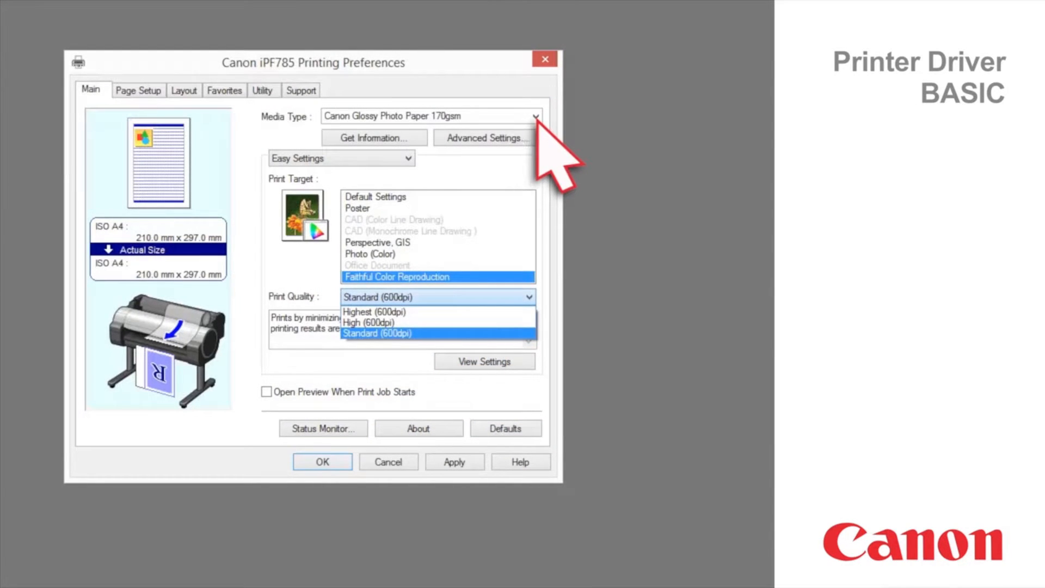
- Revert to Plain Paper and Default Settings, keeping Standard (600dpi) print quality
left_click(535, 116)
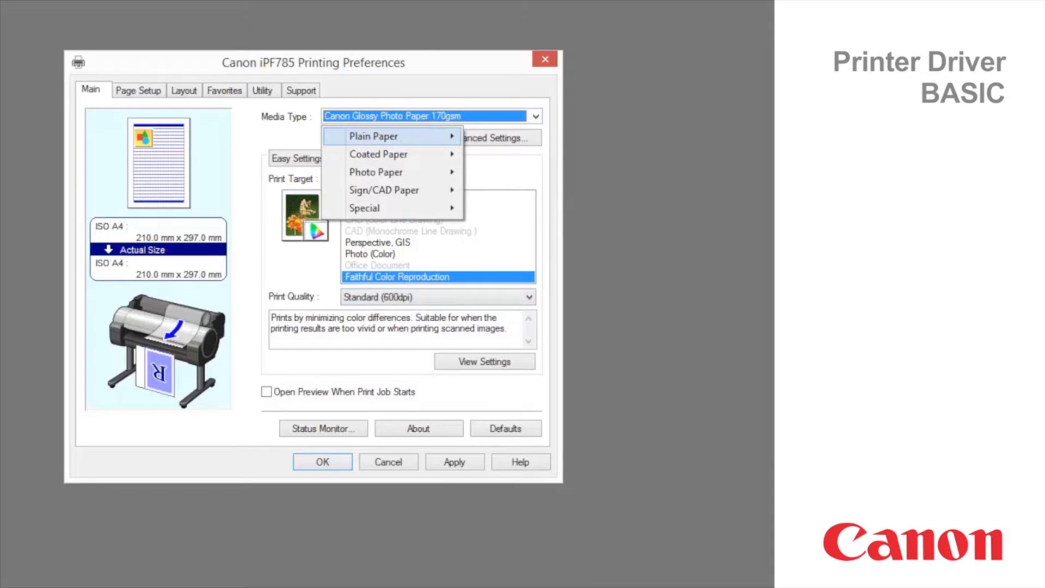
left_click(374, 136)
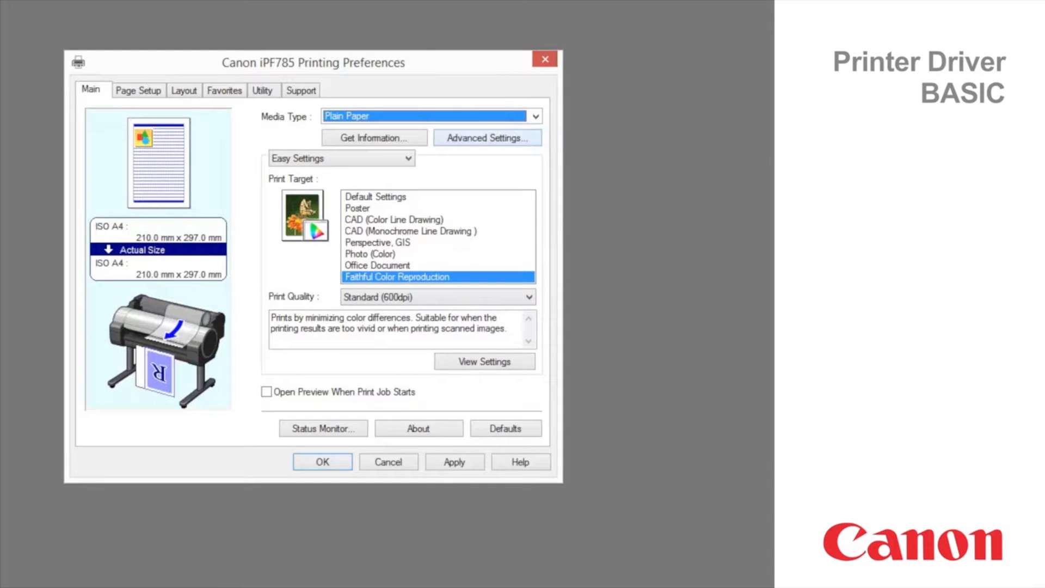
left_click(376, 196)
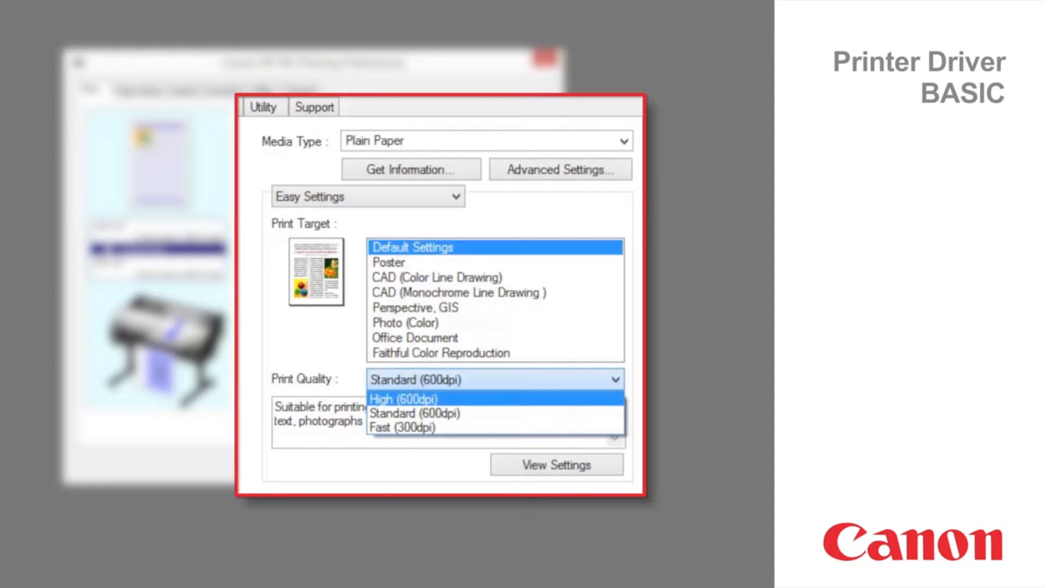
left_click(412, 413)
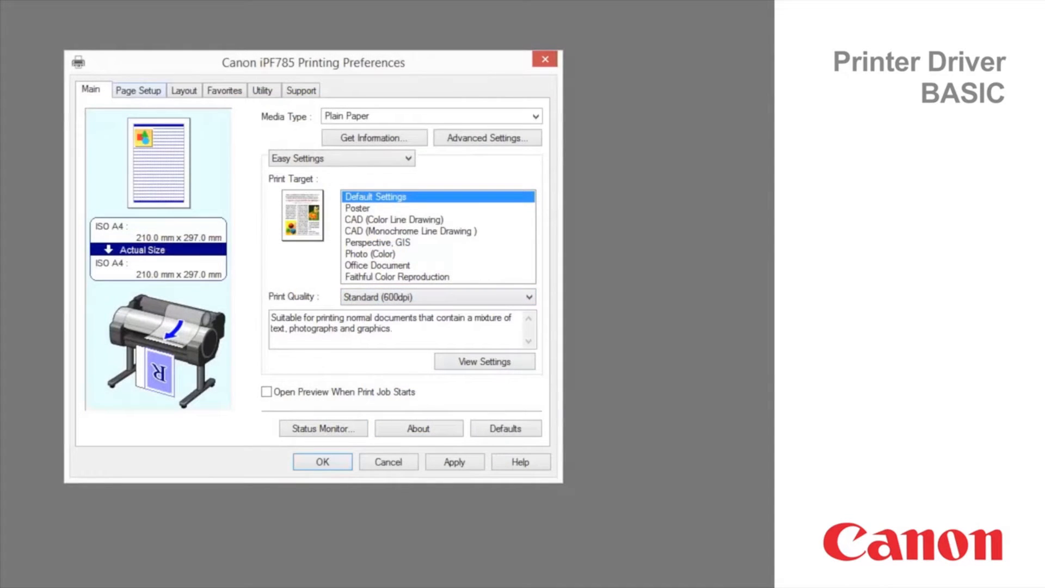
left_click(138, 89)
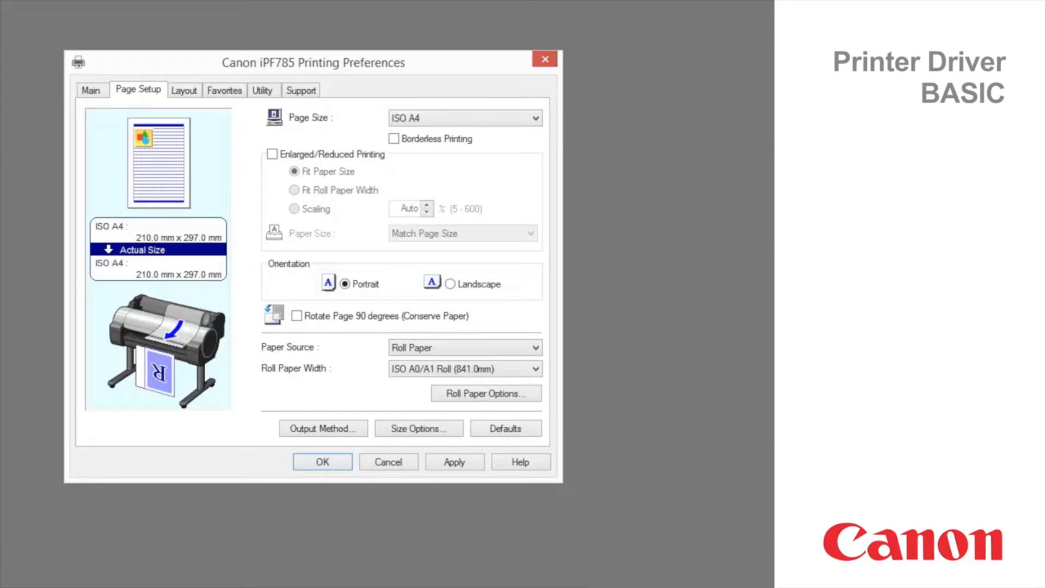
mouse_move(464, 117)
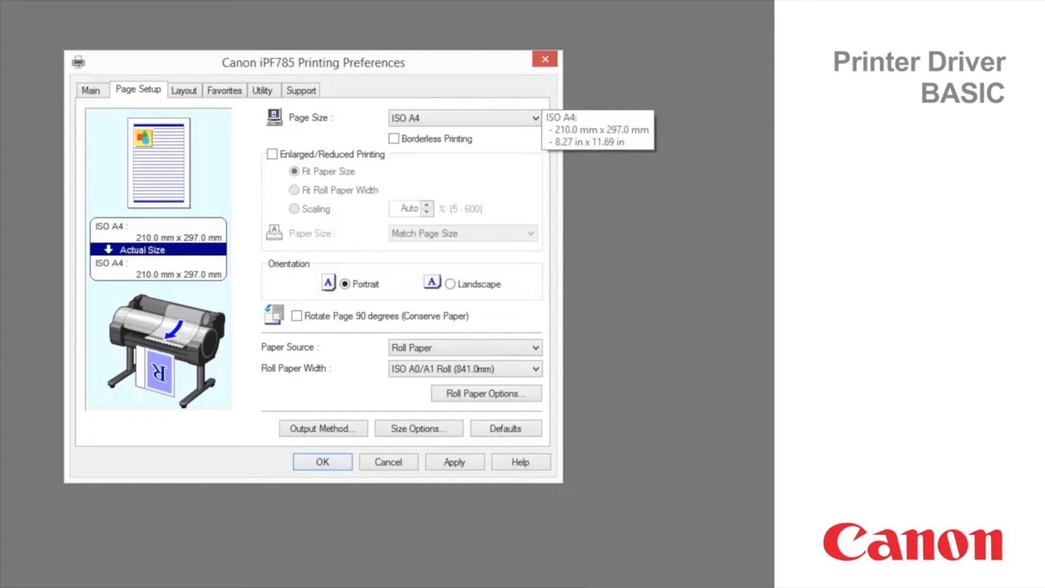
left_click(464, 118)
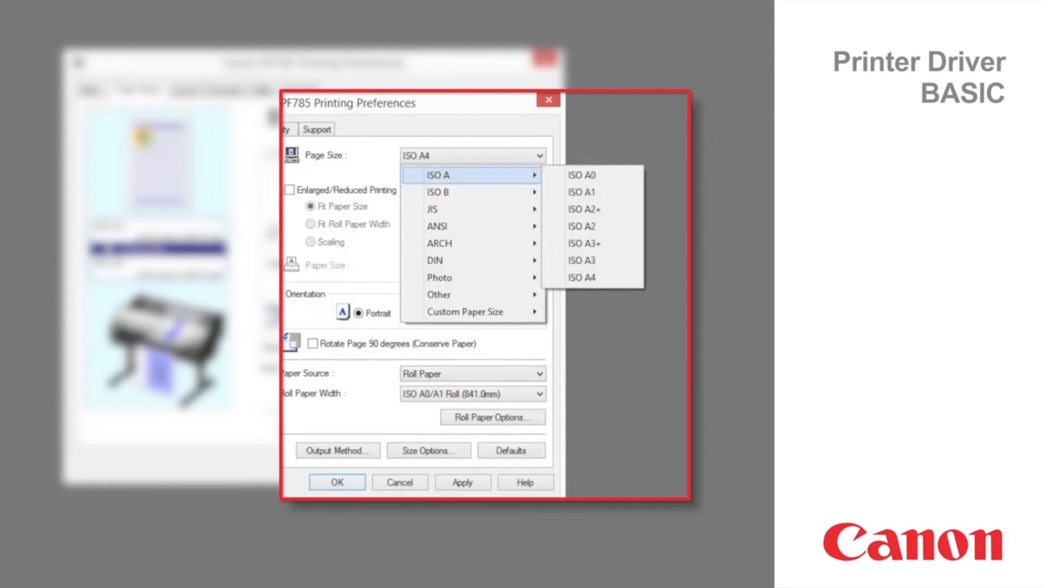
mouse_move(434, 208)
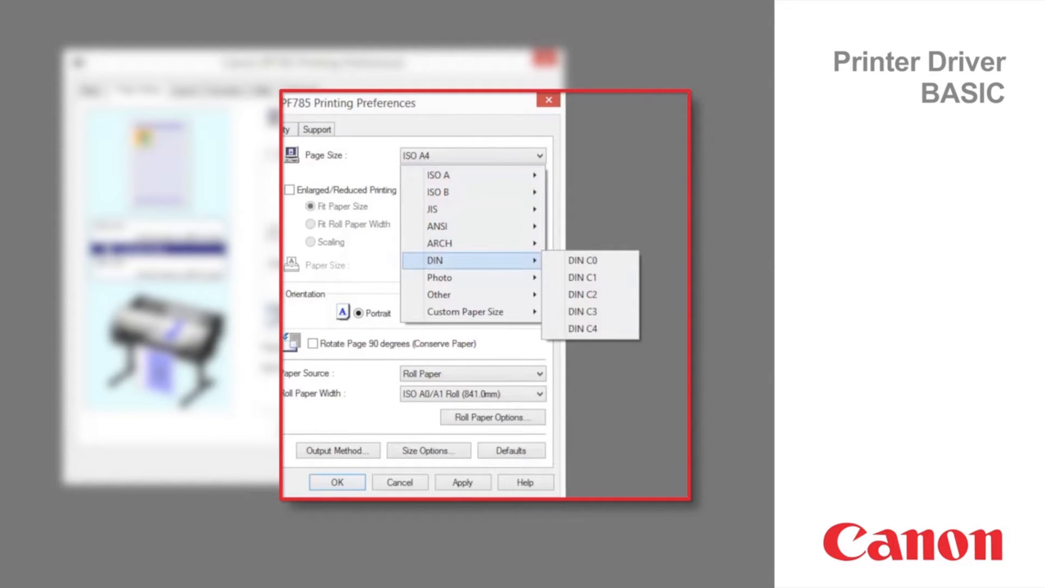
mouse_move(467, 311)
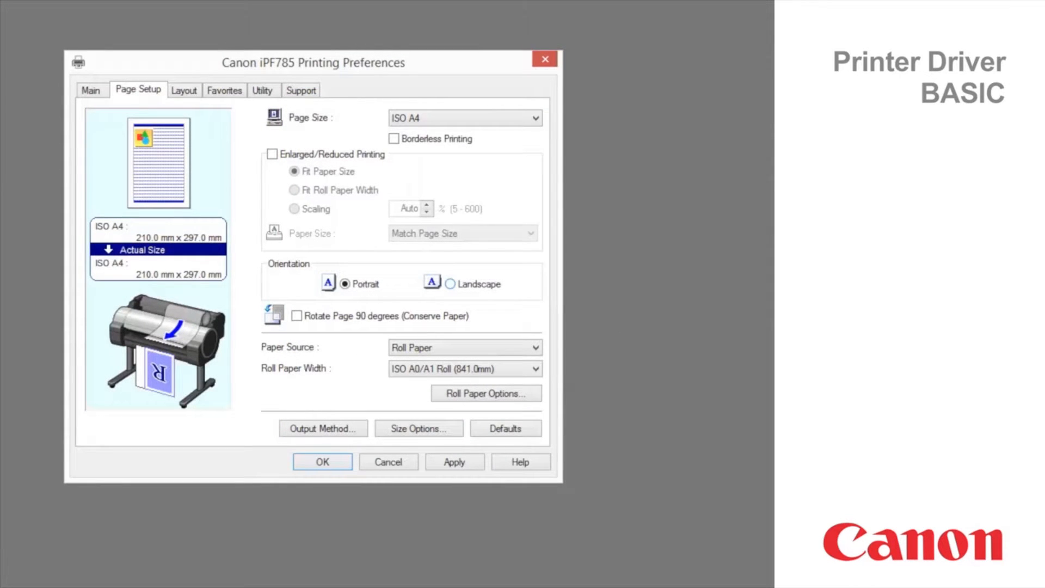
- Set Landscape with 90-degree page rotation, keeping the ISO A0/A1 roll width
left_click(451, 283)
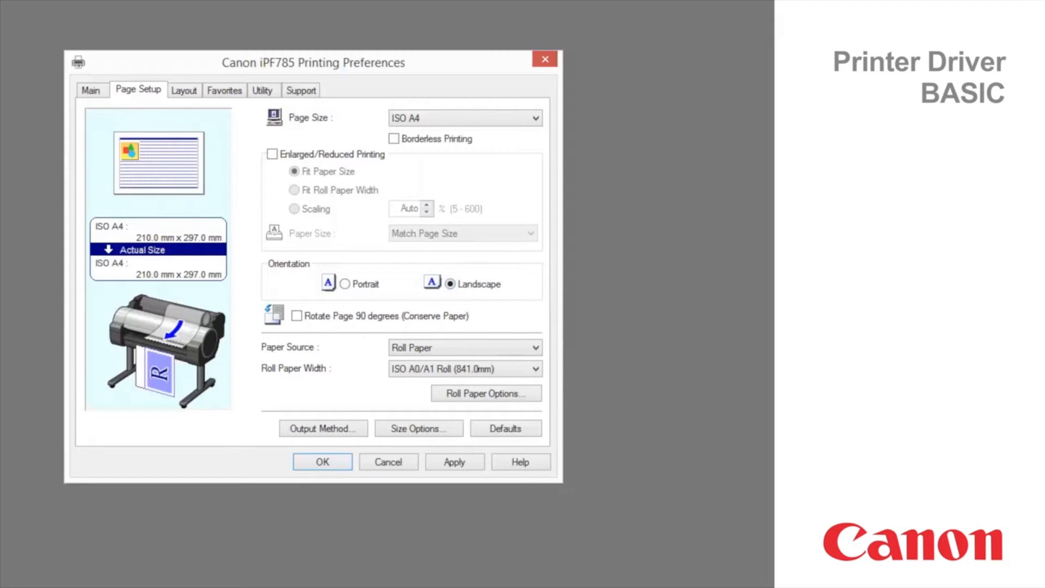
left_click(297, 315)
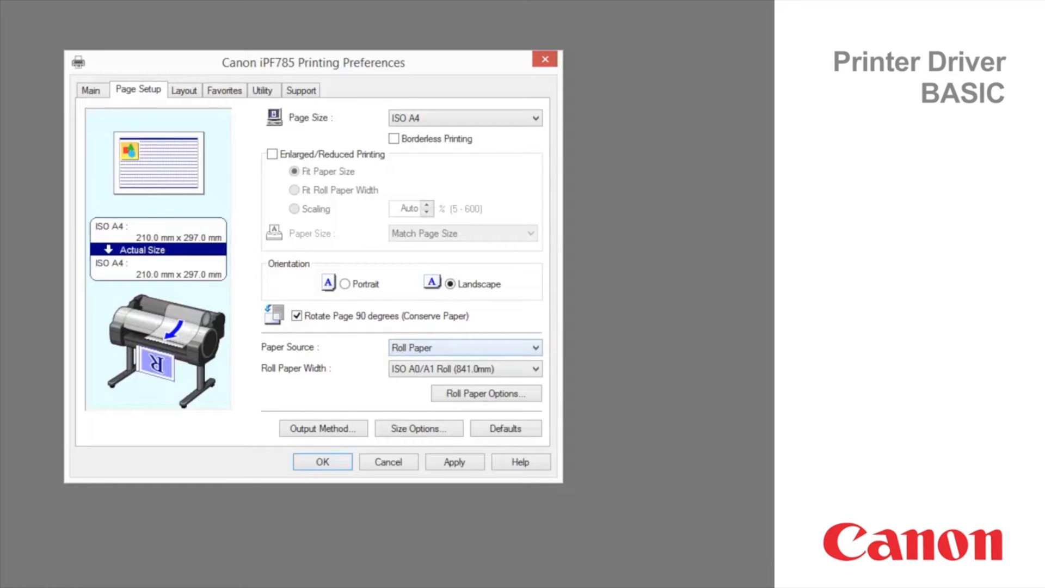
left_click(465, 347)
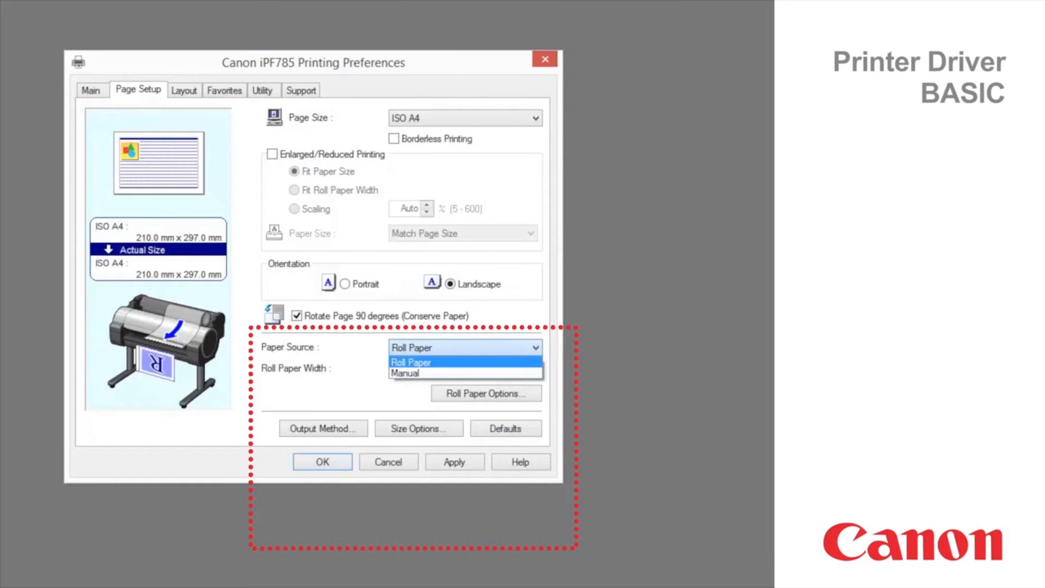
left_click(466, 368)
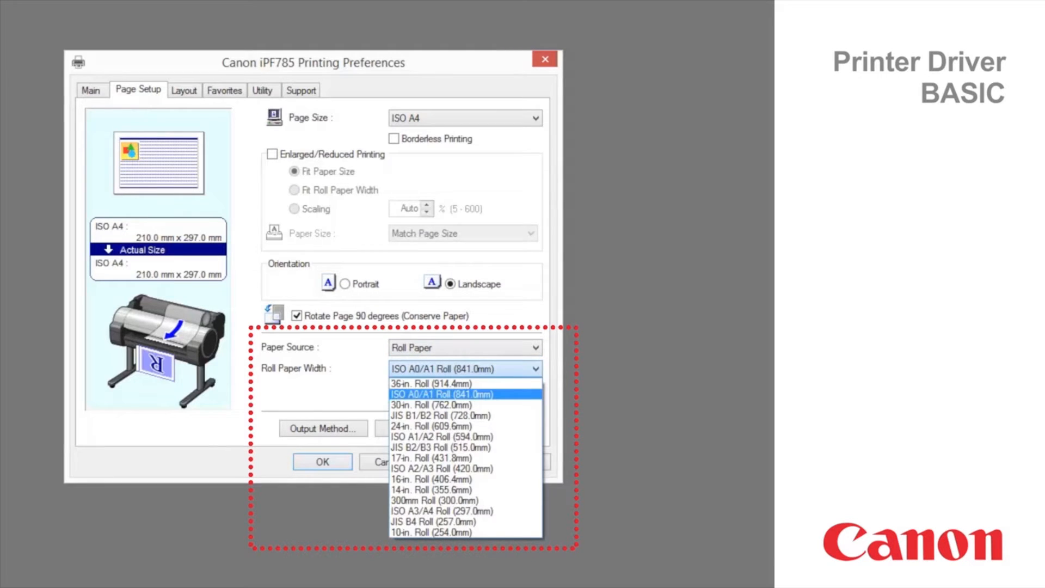
left_click(464, 394)
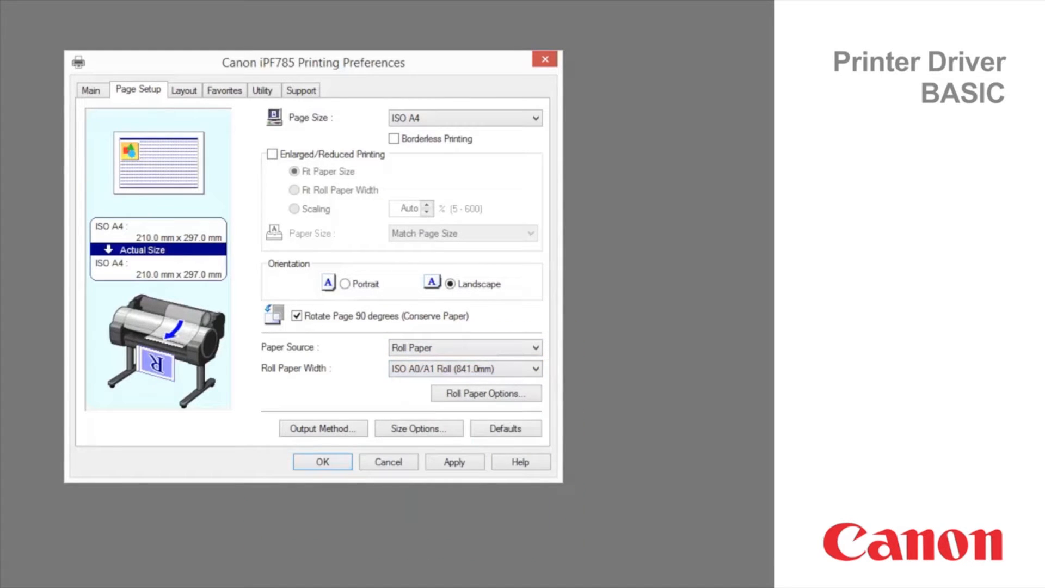
left_click(183, 90)
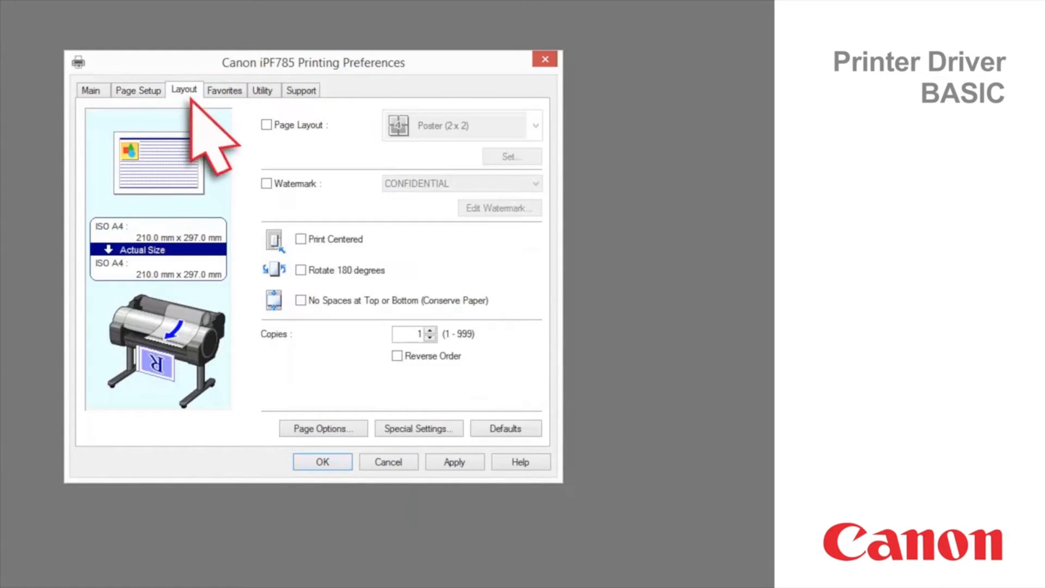
mouse_move(212, 134)
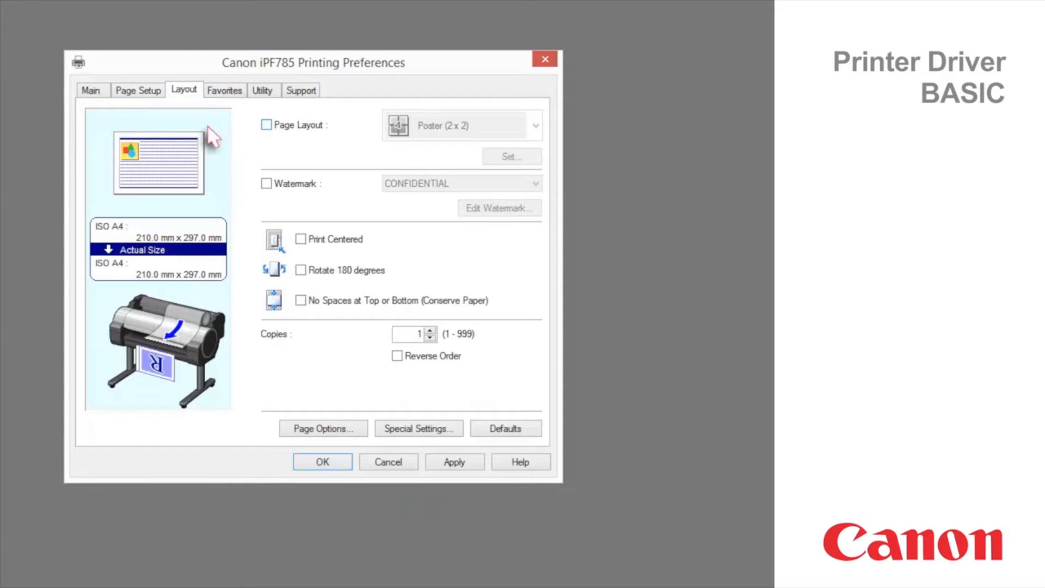
- Enable Page Layout and keep Poster (2 x 2) as the layout type
left_click(267, 124)
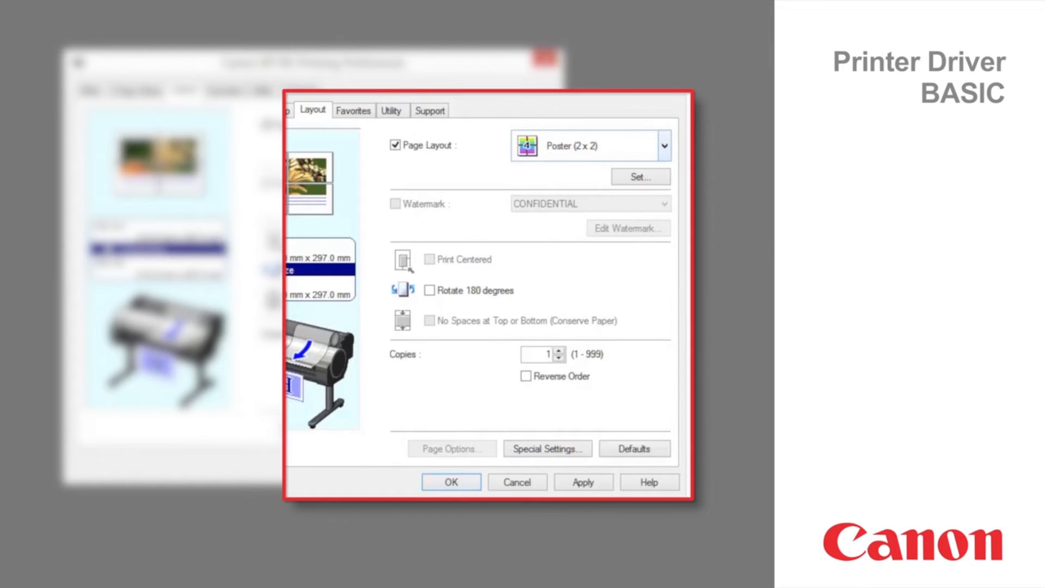
left_click(663, 145)
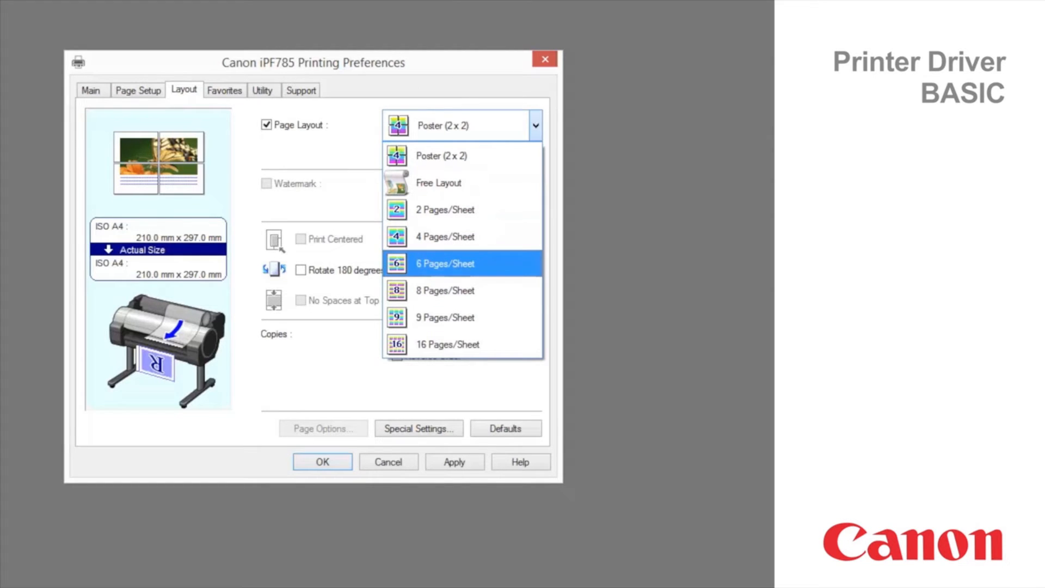
mouse_move(445, 317)
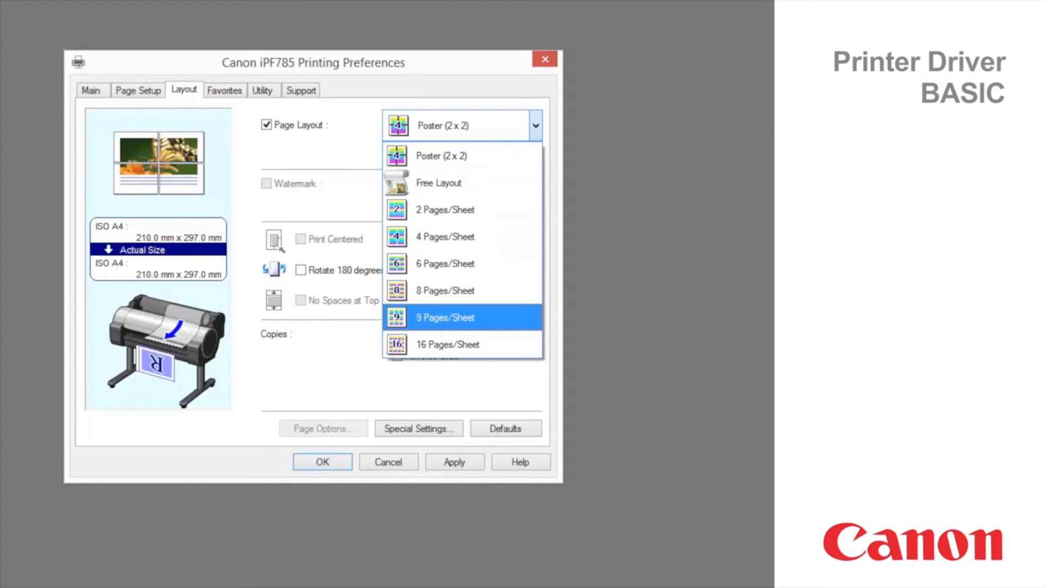
left_click(441, 156)
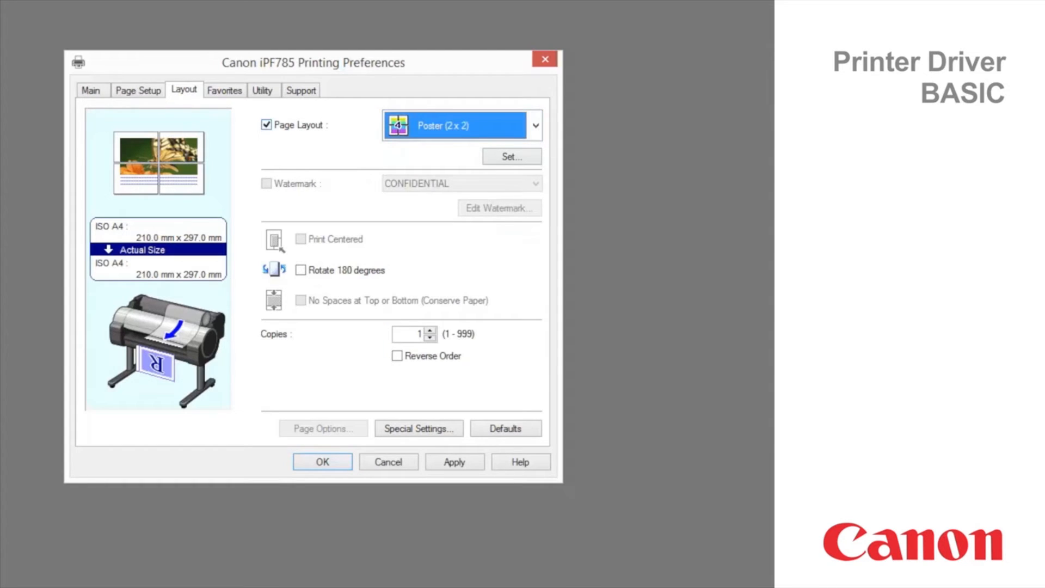
- Toggle Watermark, Print Centered, Rotate 180 degrees and No Spaces at Top or Bottom
left_click(266, 183)
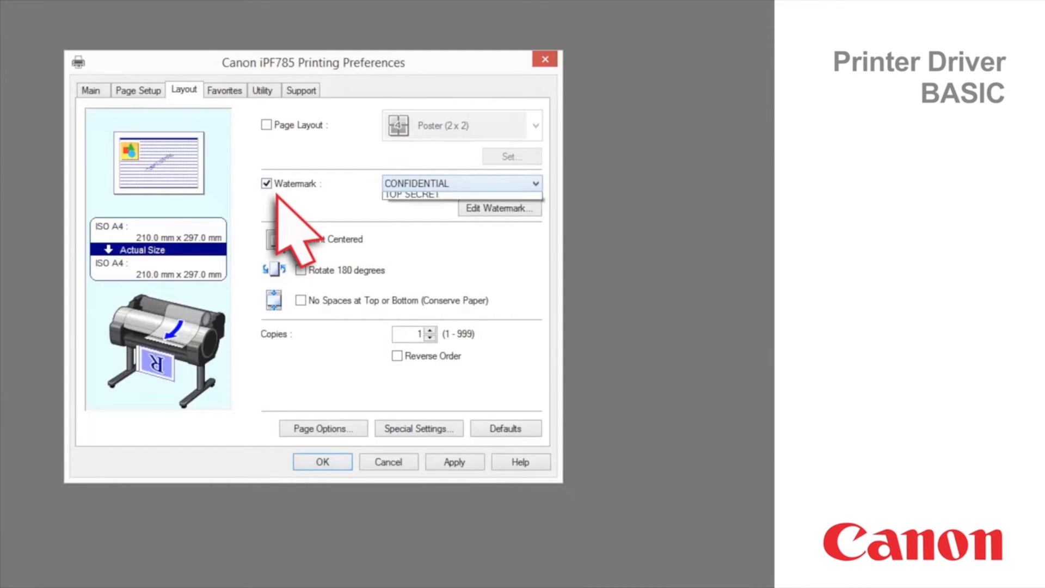
left_click(533, 184)
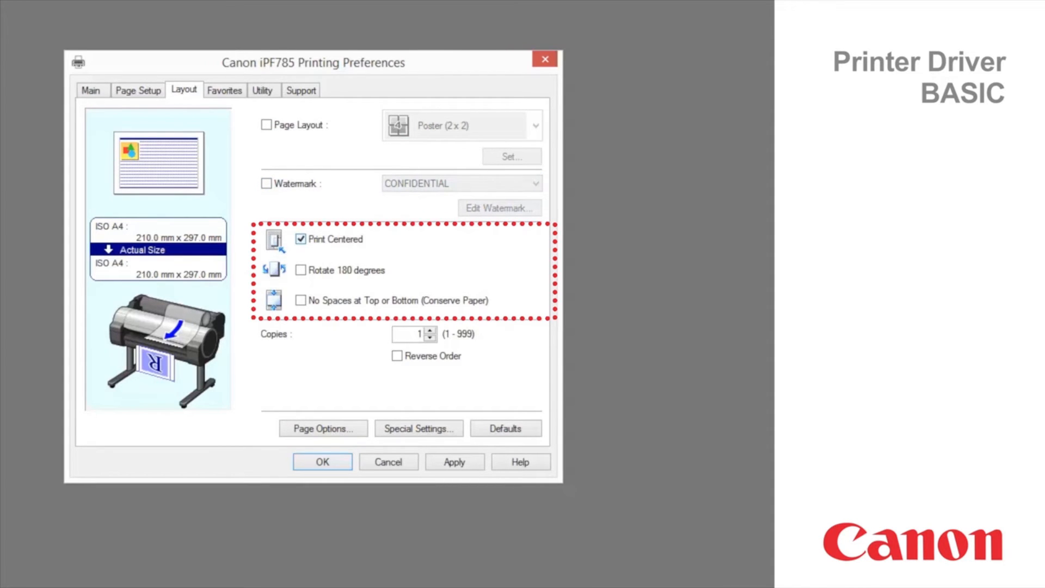
left_click(301, 270)
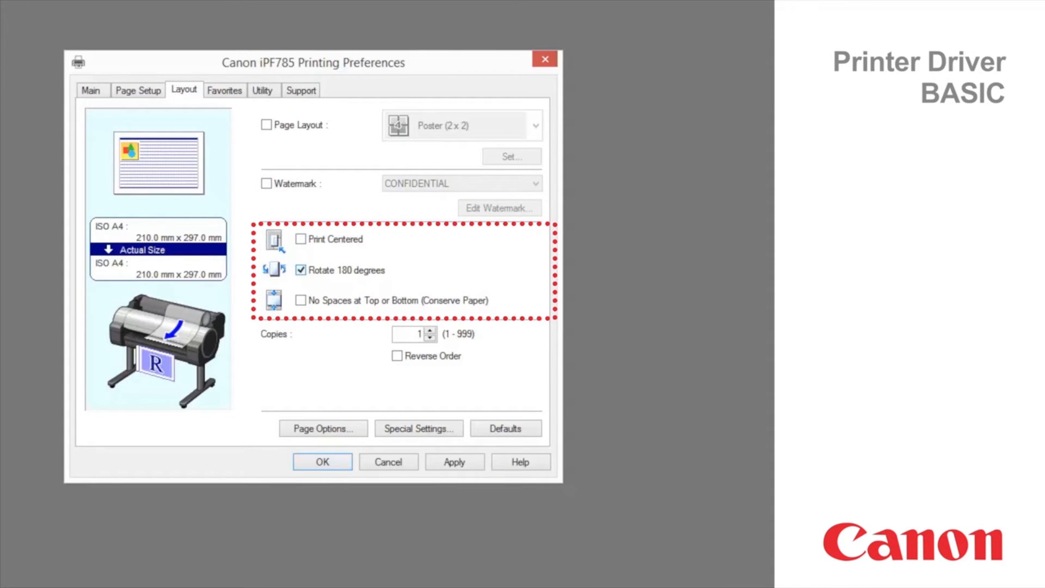
left_click(300, 300)
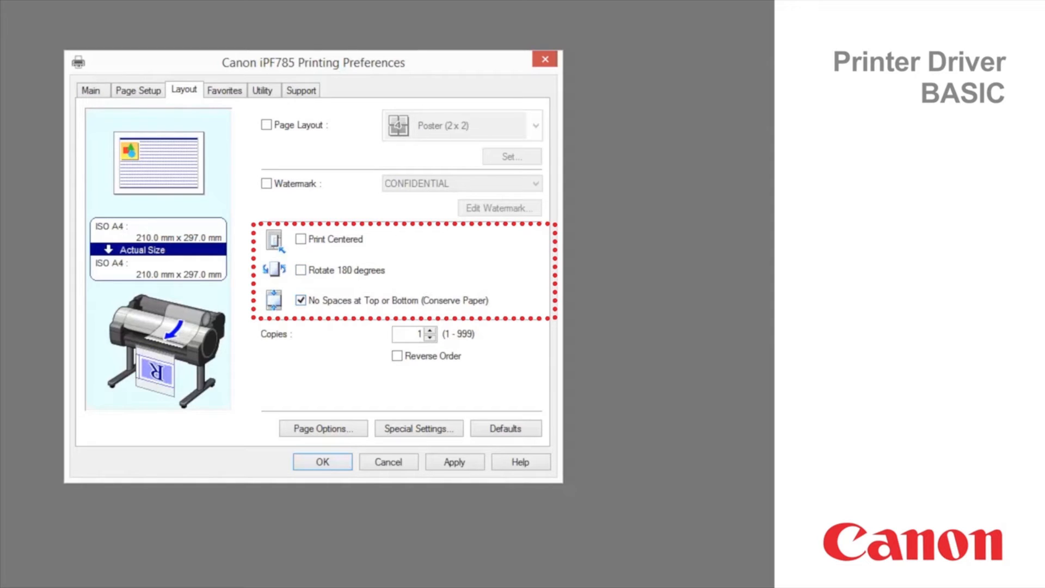
left_click(301, 300)
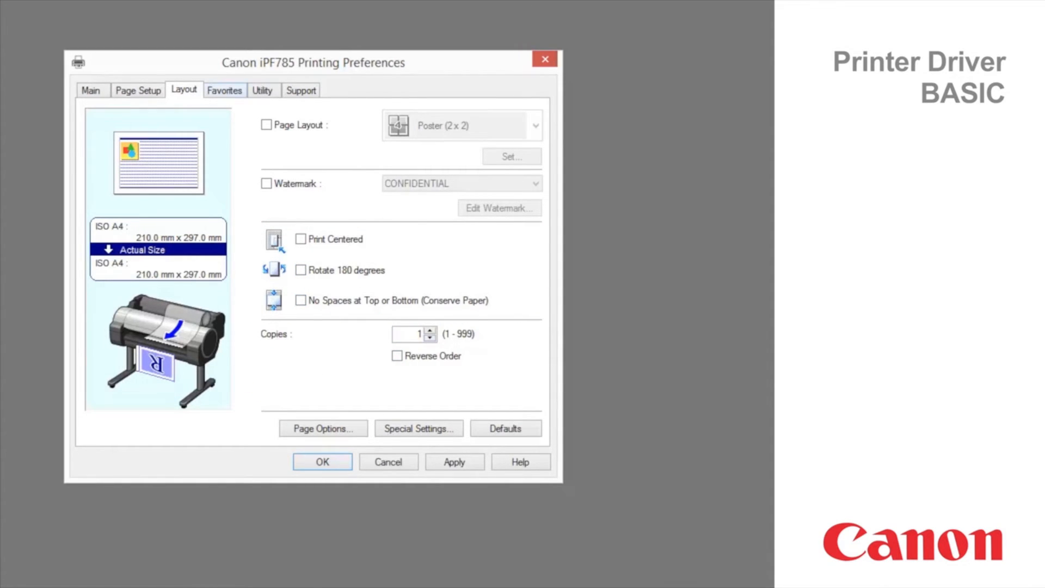
left_click(225, 90)
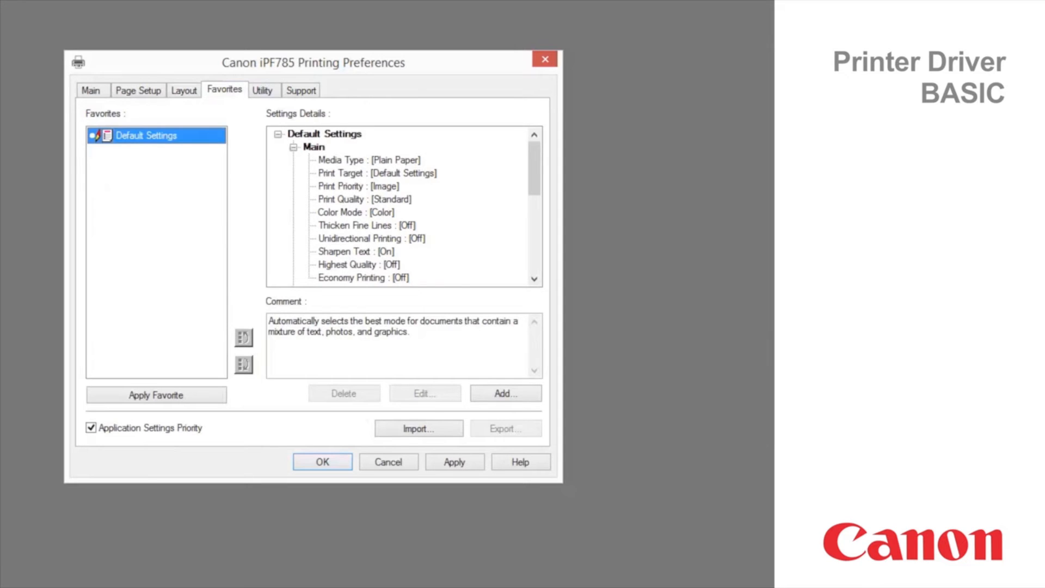
- Move from Favorites to the Utility tab's maintenance functions
left_click(262, 90)
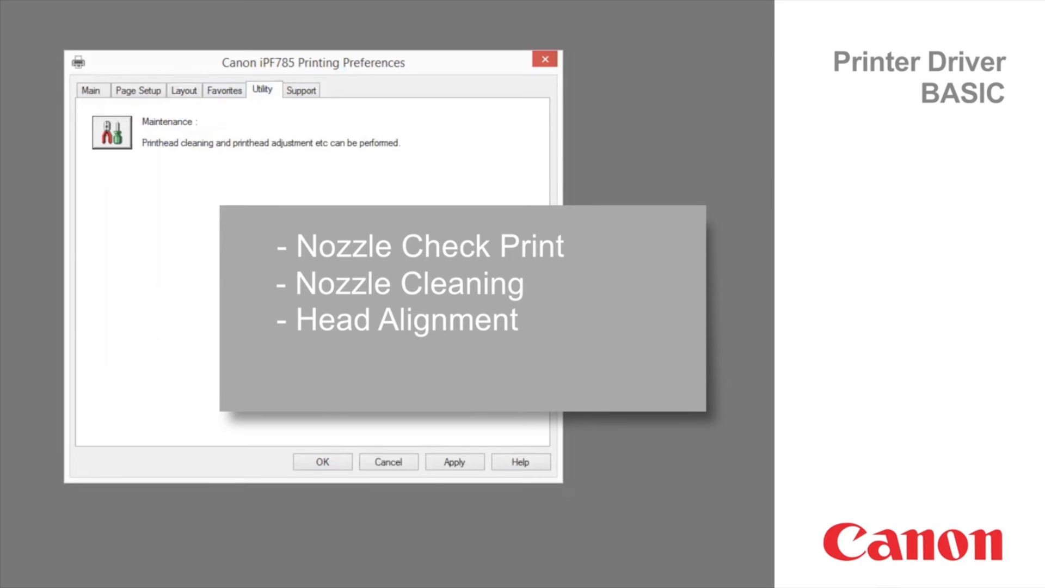
- Show the Support tab with support information and user manual access
left_click(302, 90)
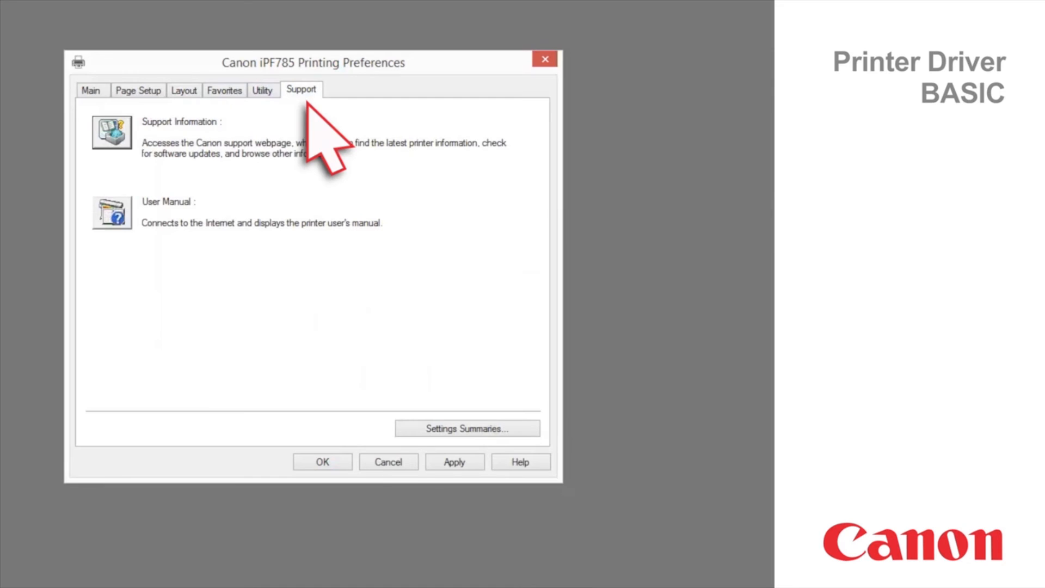
mouse_move(133, 173)
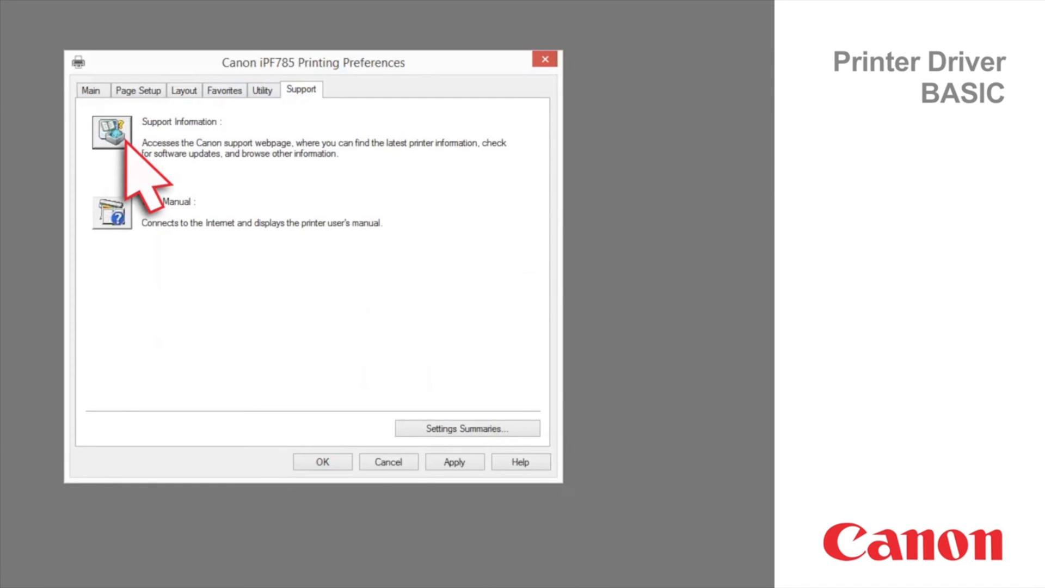